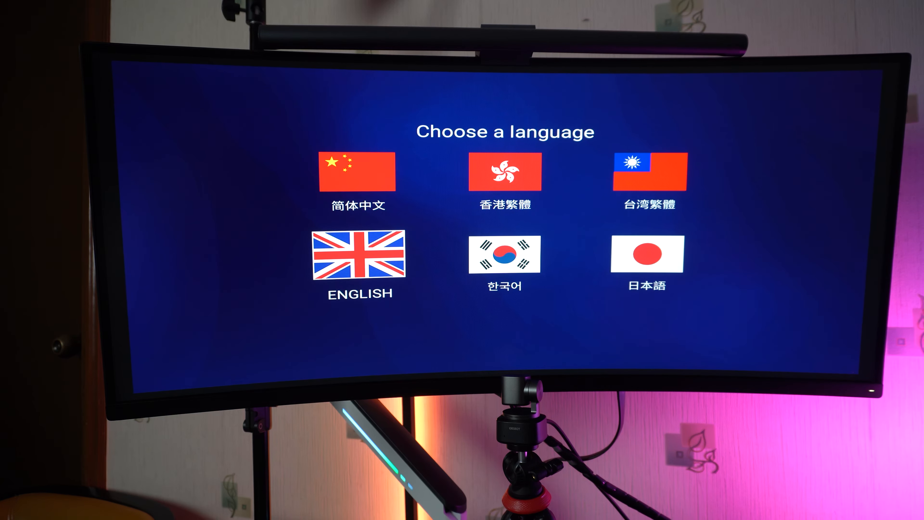
# - Choose English as the interface language and WiFi as the network connection
pyautogui.click(359, 254)
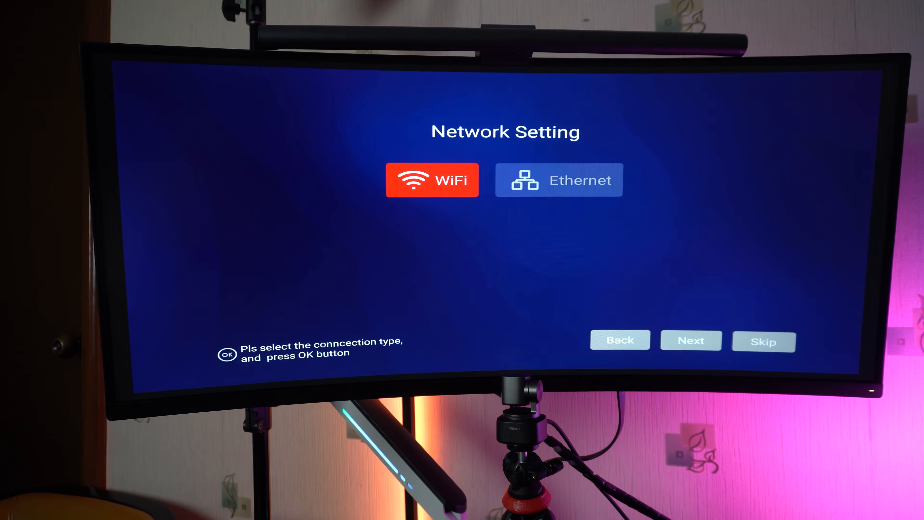
pyautogui.click(433, 179)
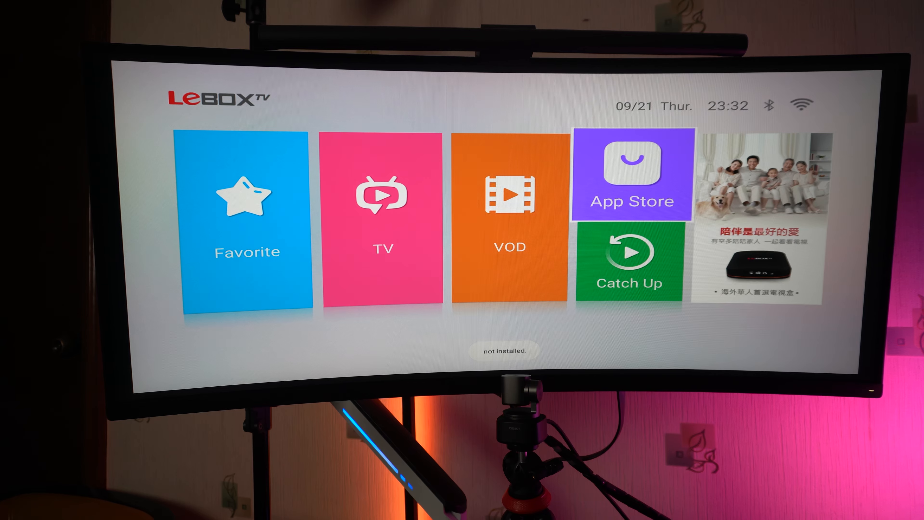
# - Enter the App Store, accept the third-party disclaimer and start downloading LBlive直播
pyautogui.click(630, 171)
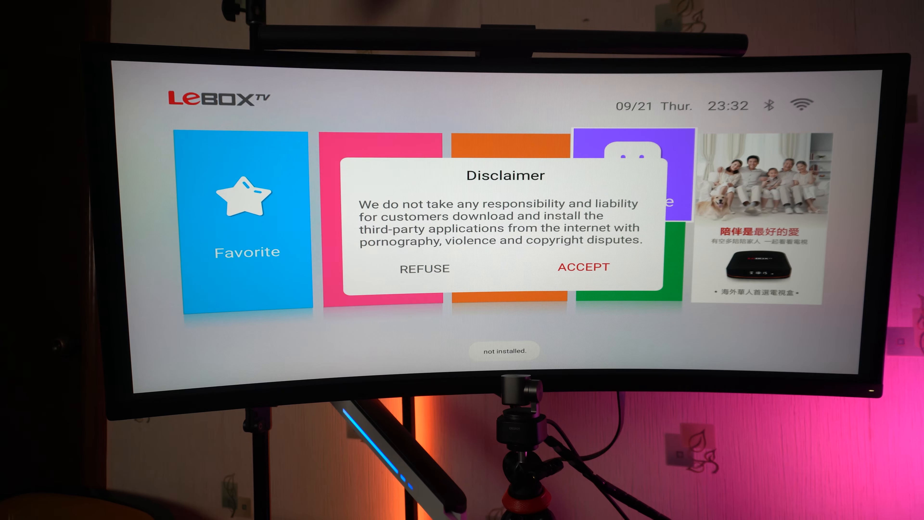
pyautogui.click(584, 267)
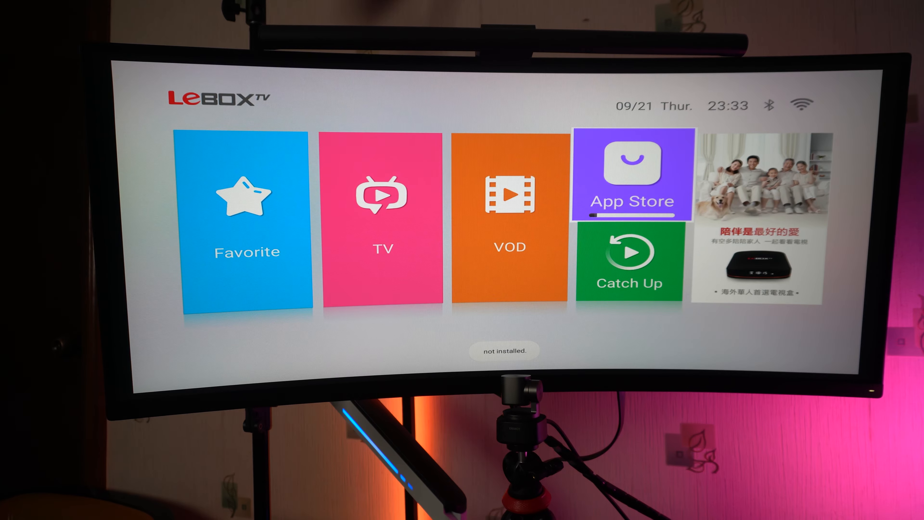
pyautogui.click(633, 174)
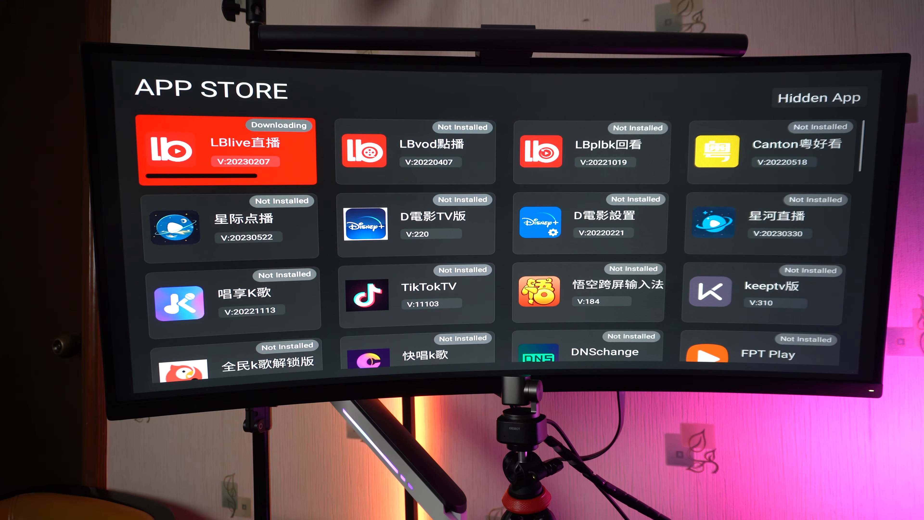
# - Download the LBplbk app and confirm installing LB PlayBack
pyautogui.click(415, 151)
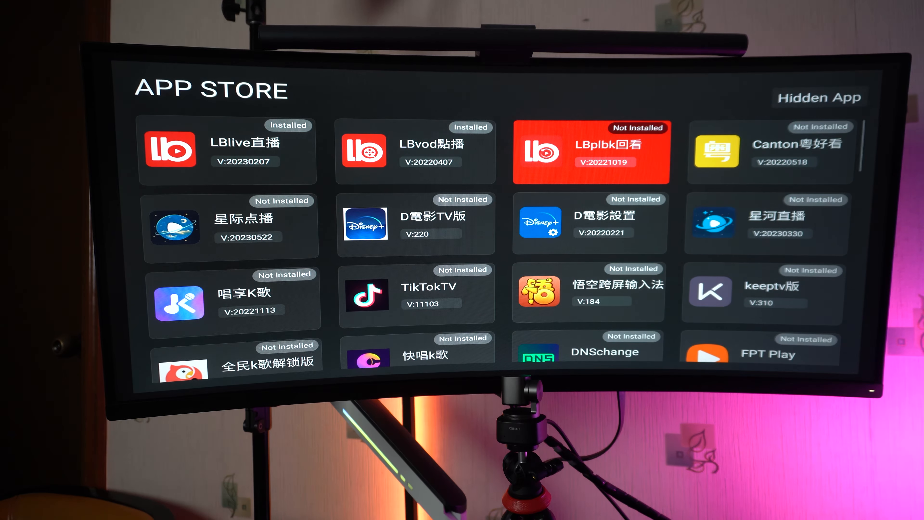
pyautogui.click(591, 151)
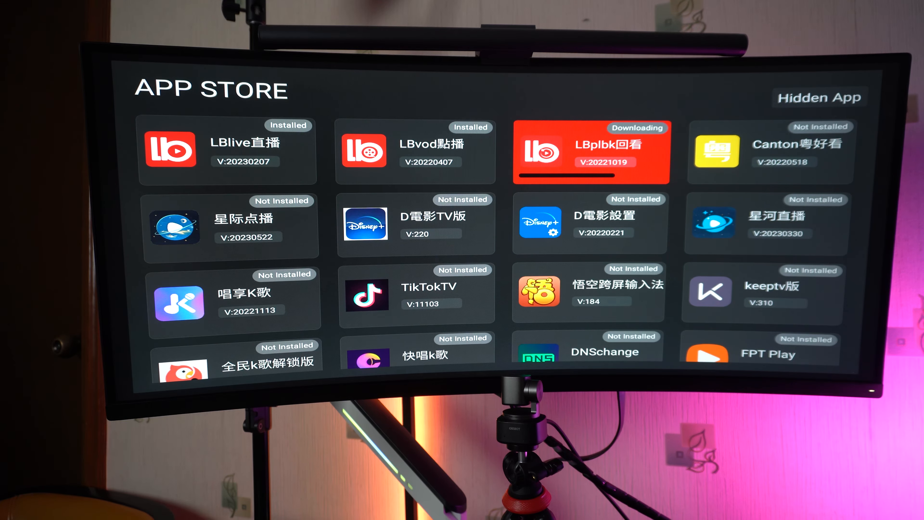
pyautogui.click(590, 151)
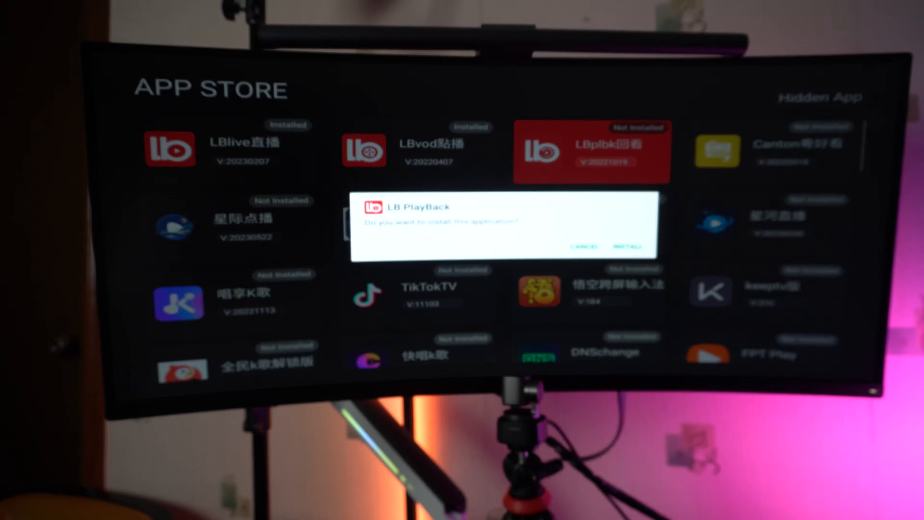
pyautogui.click(628, 246)
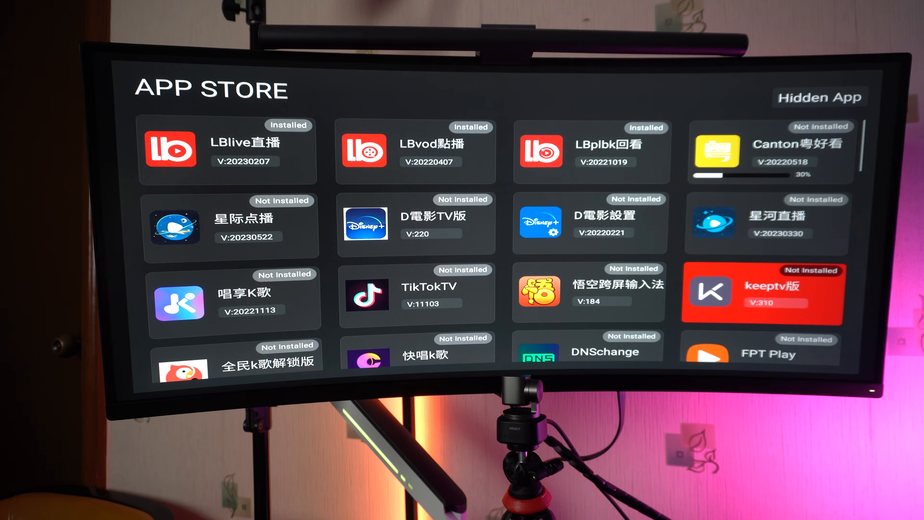
# - Browse far down the App Store catalogue to reach YouTube, already installed
pyautogui.scroll(-3)
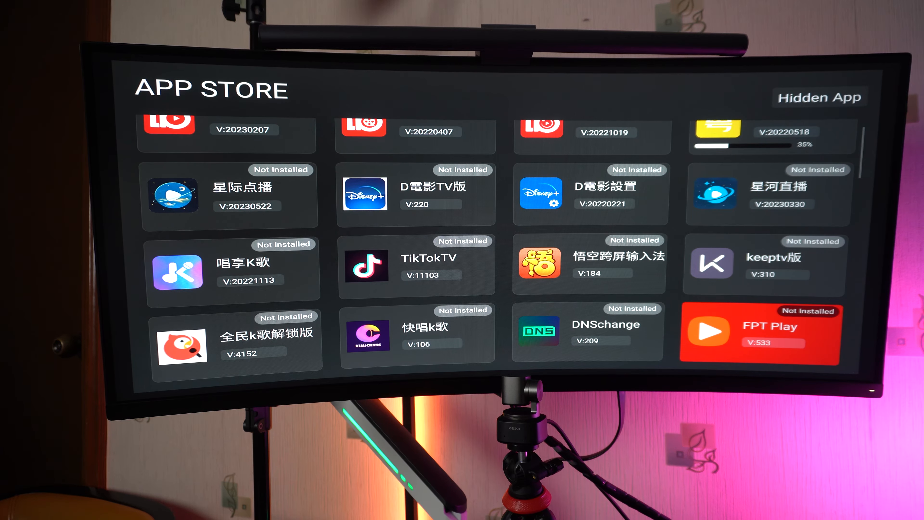
pyautogui.scroll(-3)
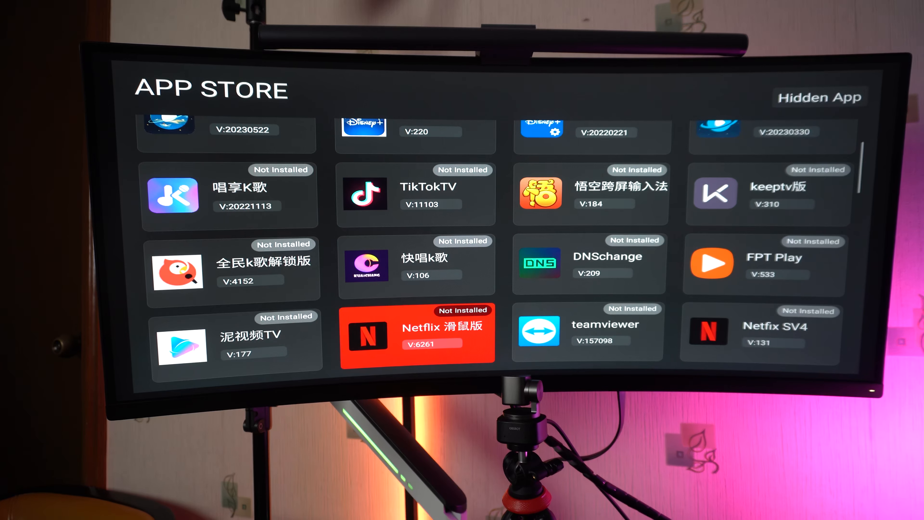
pyautogui.scroll(-3)
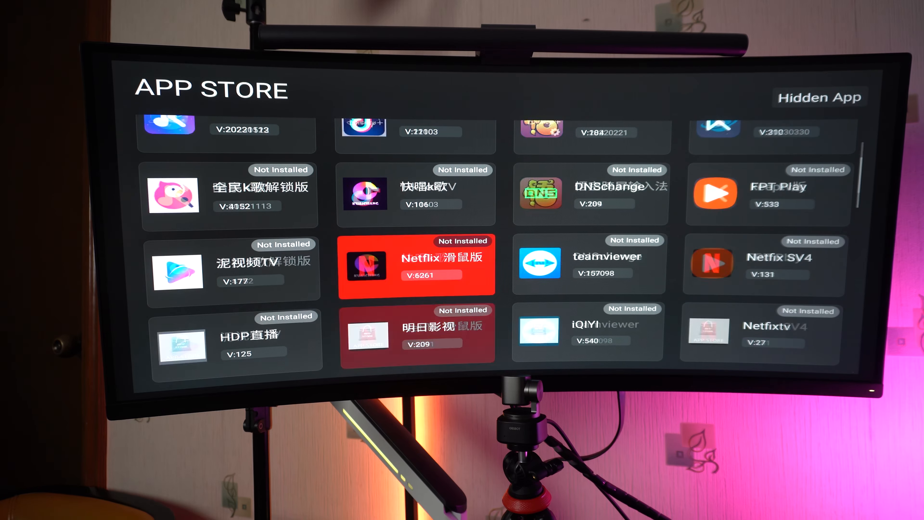
pyautogui.press('Down')
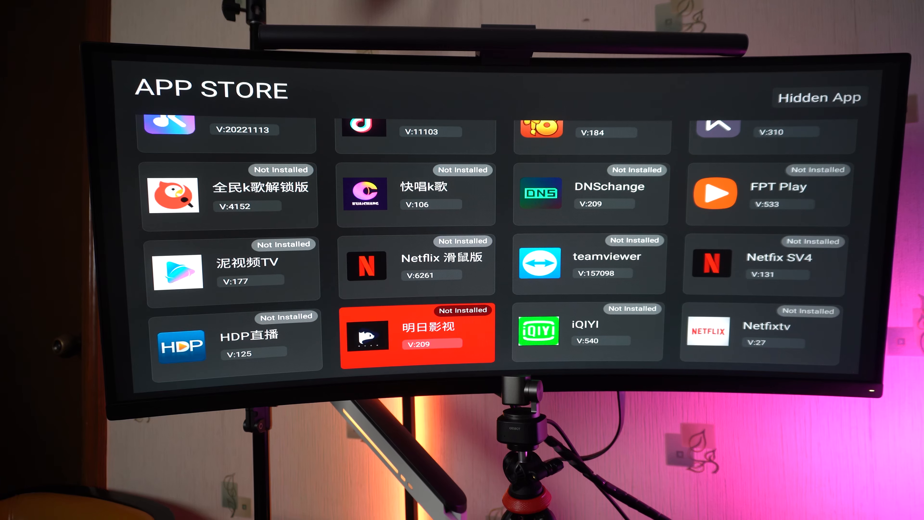
pyautogui.scroll(-3)
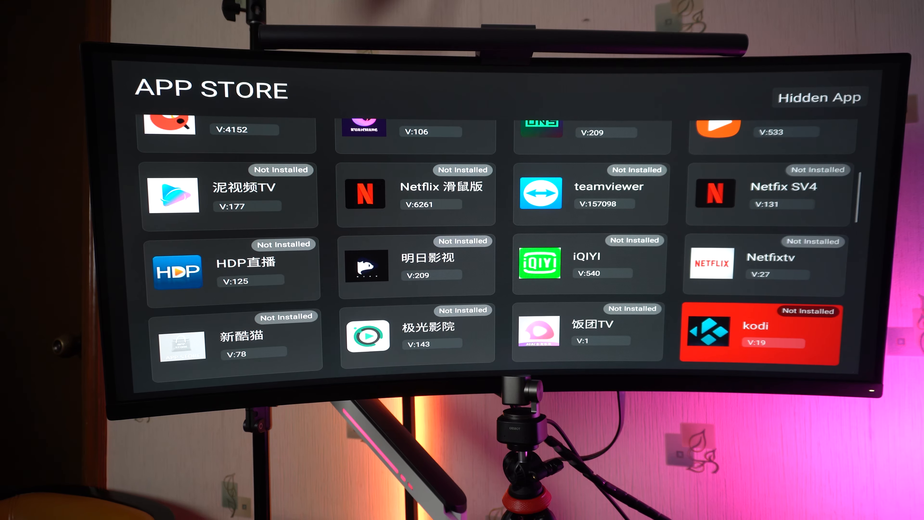
pyautogui.scroll(-3)
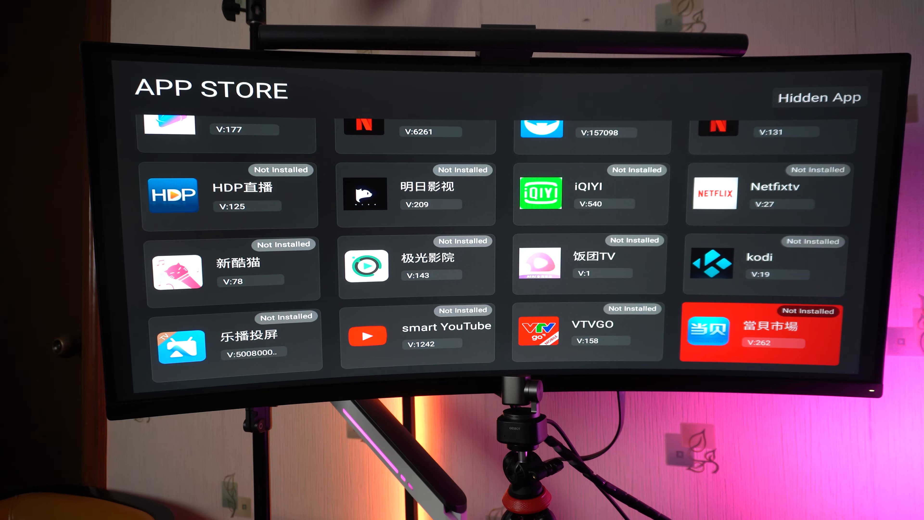
pyautogui.scroll(-3)
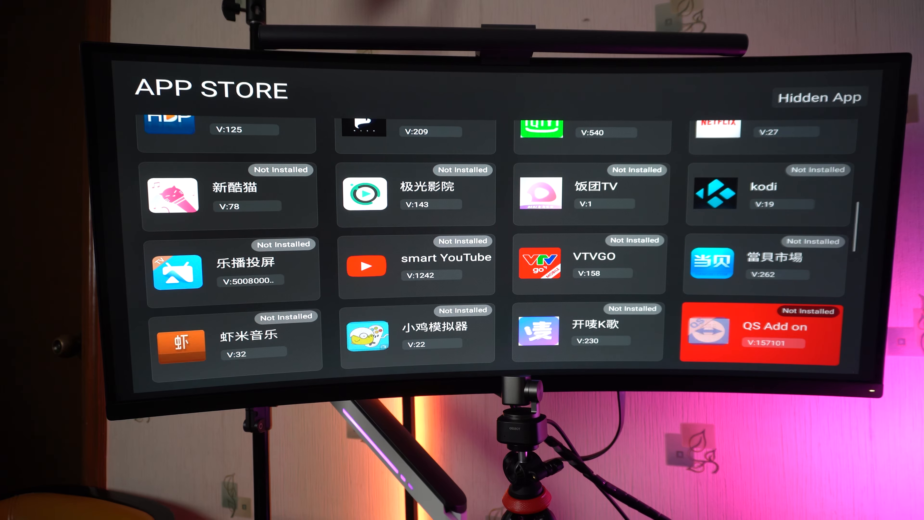
pyautogui.scroll(-3)
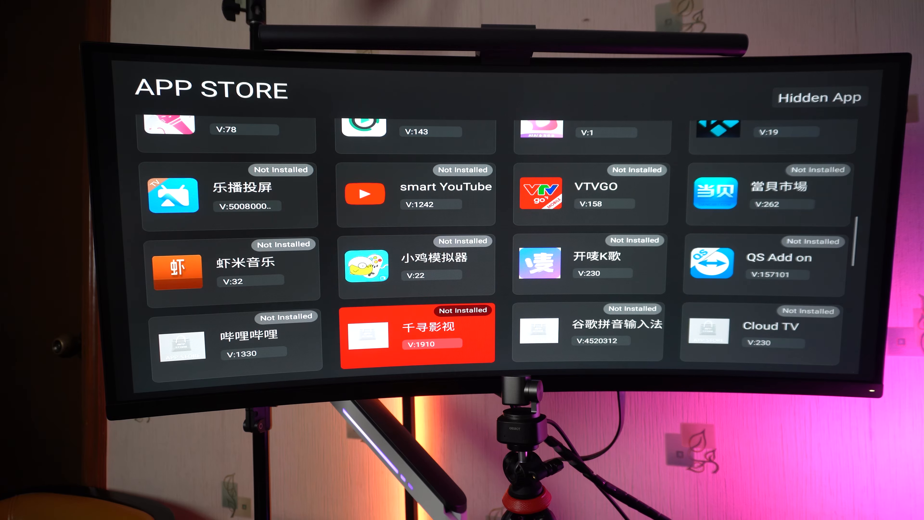
pyautogui.scroll(-3)
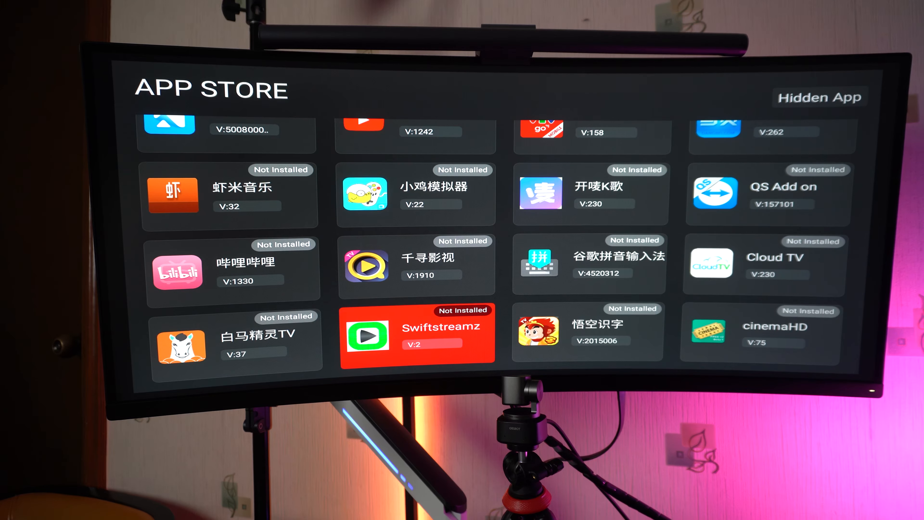
pyautogui.scroll(-3)
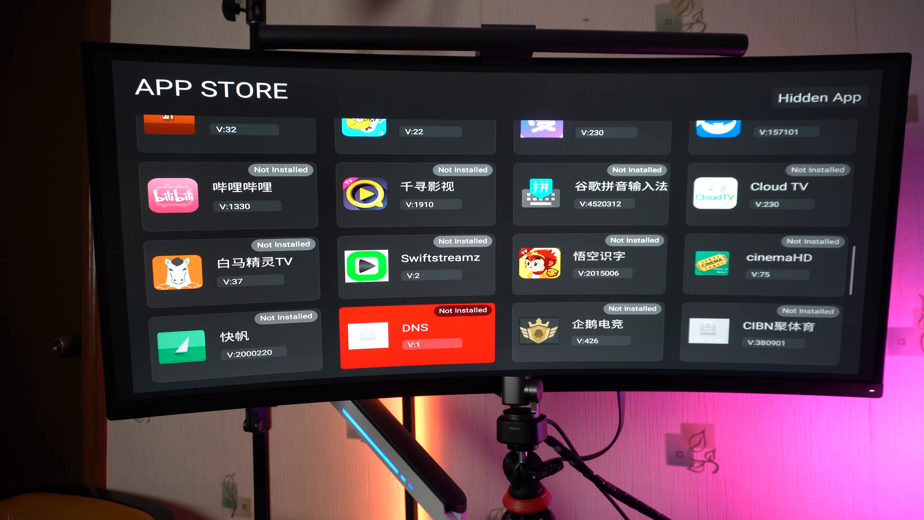
pyautogui.scroll(-3)
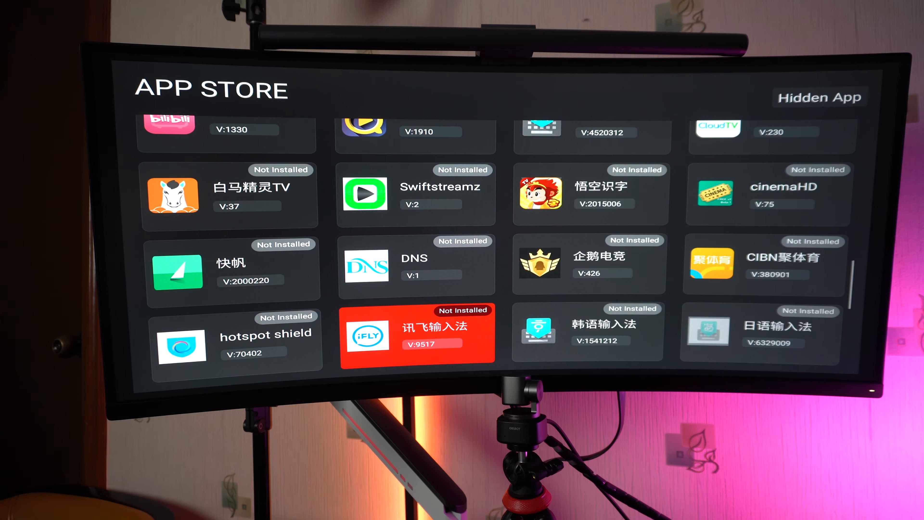
pyautogui.scroll(-3)
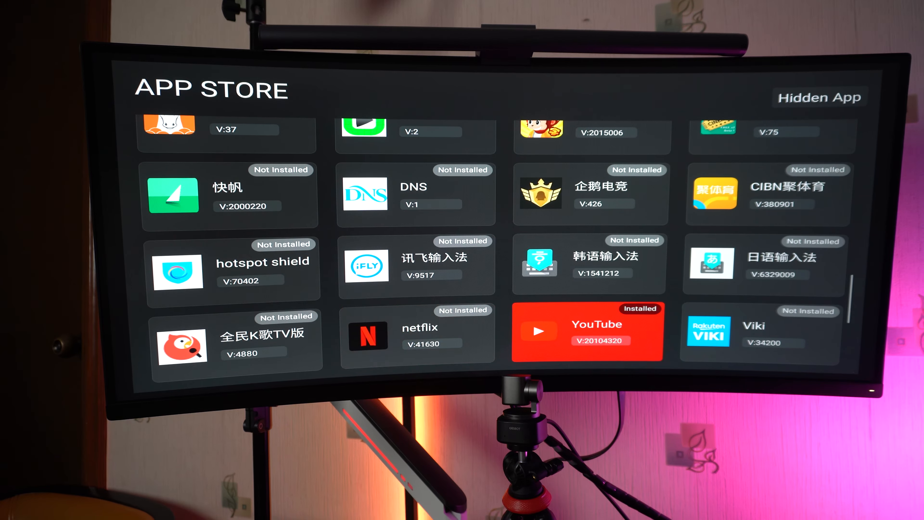
# - Launch YouTube to its signed-out home feed, then continue browsing the App Store
pyautogui.click(586, 332)
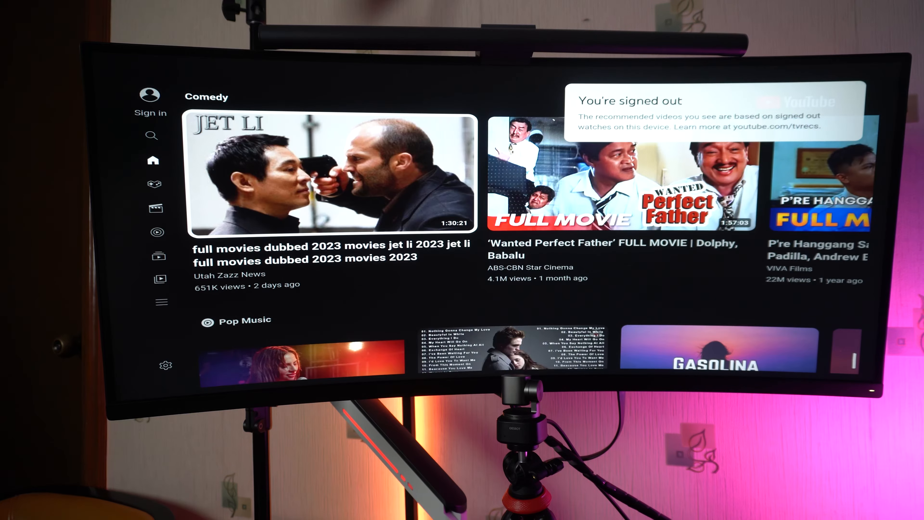
pyautogui.scroll(-3)
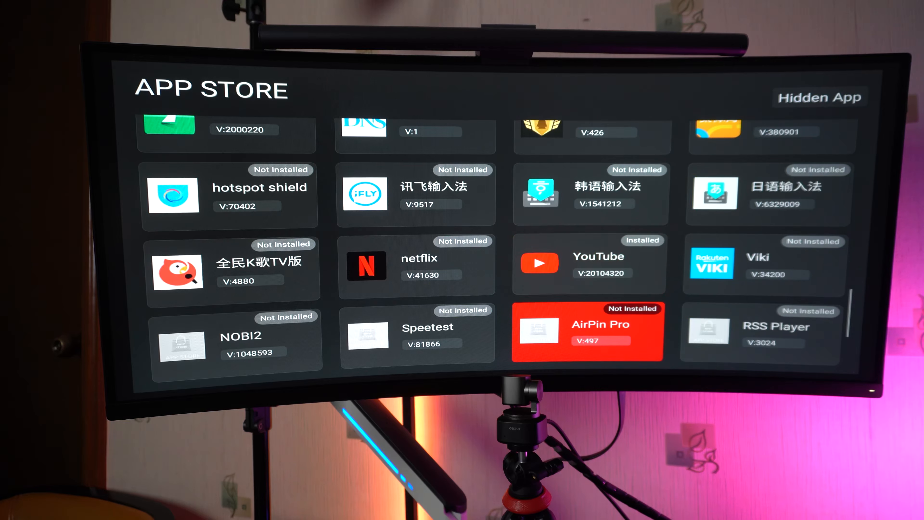
# - Scroll the App Store down to the LB apps showing LBlive, LBvod and LBplbk installed
pyautogui.scroll(-3)
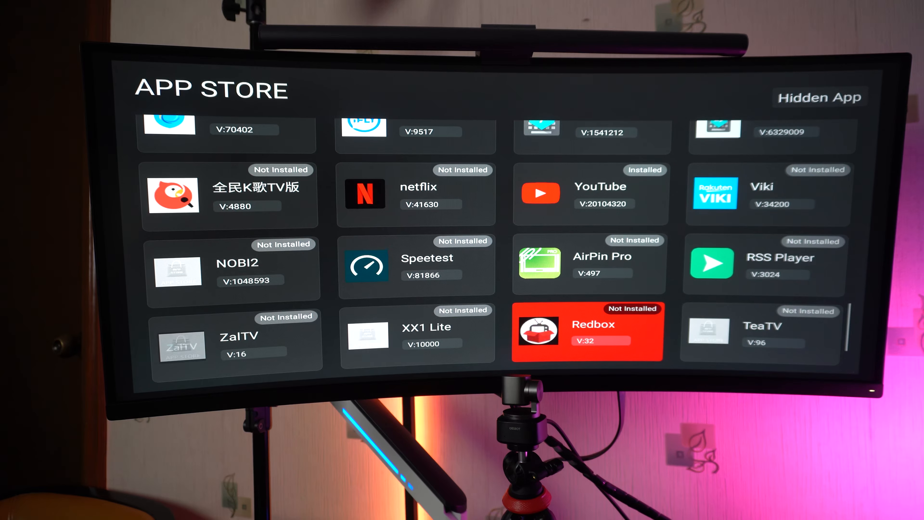
pyautogui.scroll(-3)
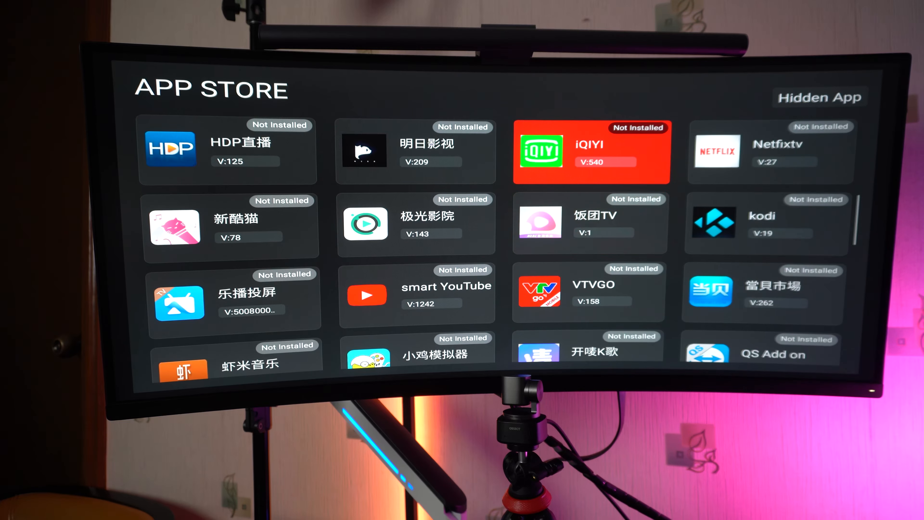
pyautogui.scroll(-3)
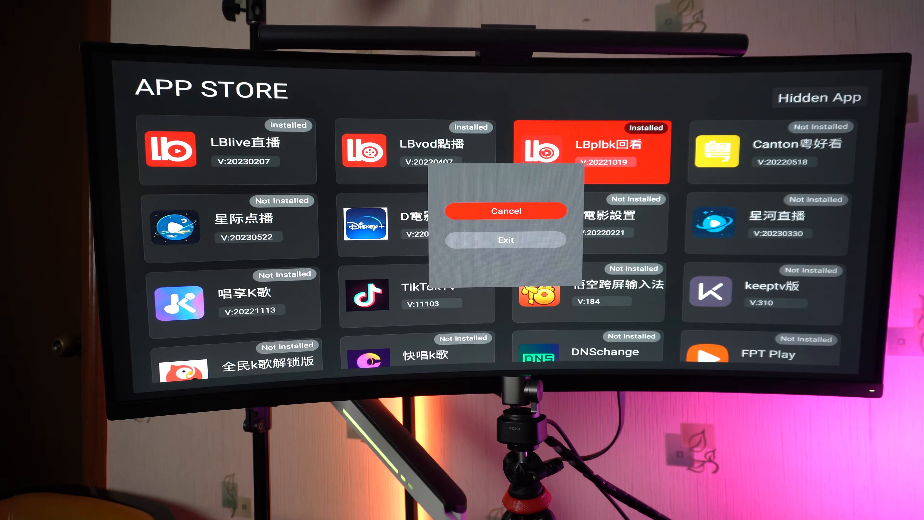
# - Exit the App Store and land on the LBvod home screen of categories
pyautogui.click(505, 239)
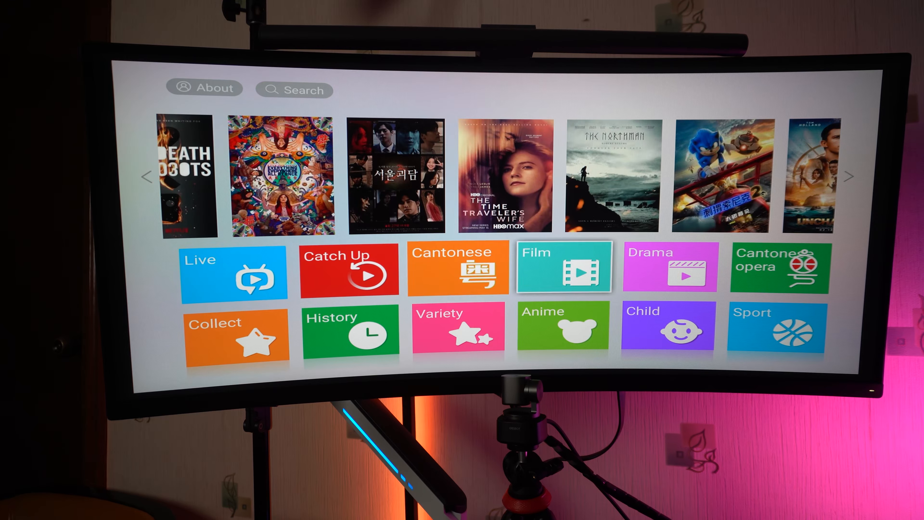
# - Enter the Film category and browse down the Latest release poster grid
pyautogui.click(563, 268)
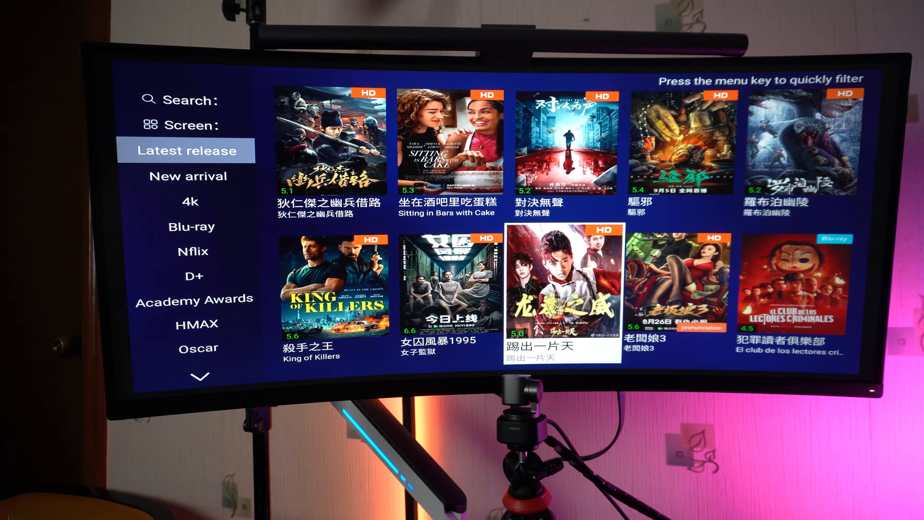
pyautogui.scroll(-3)
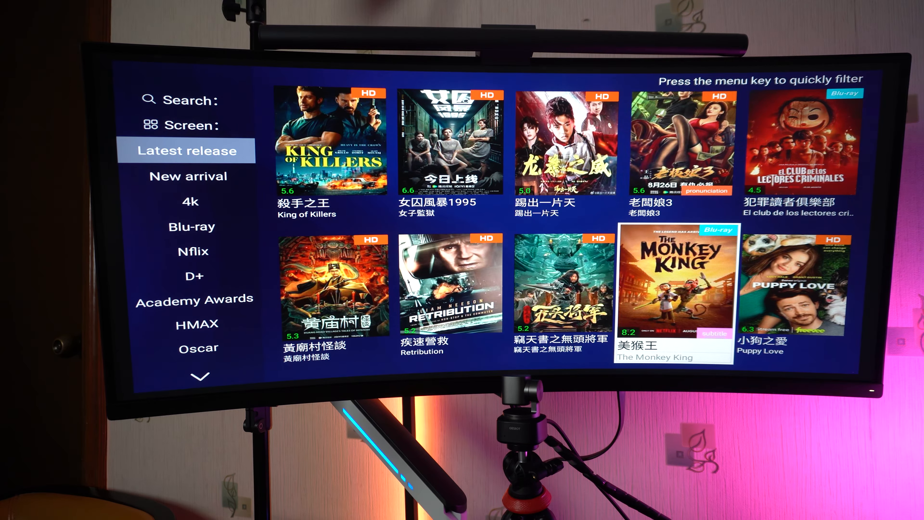
pyautogui.click(674, 280)
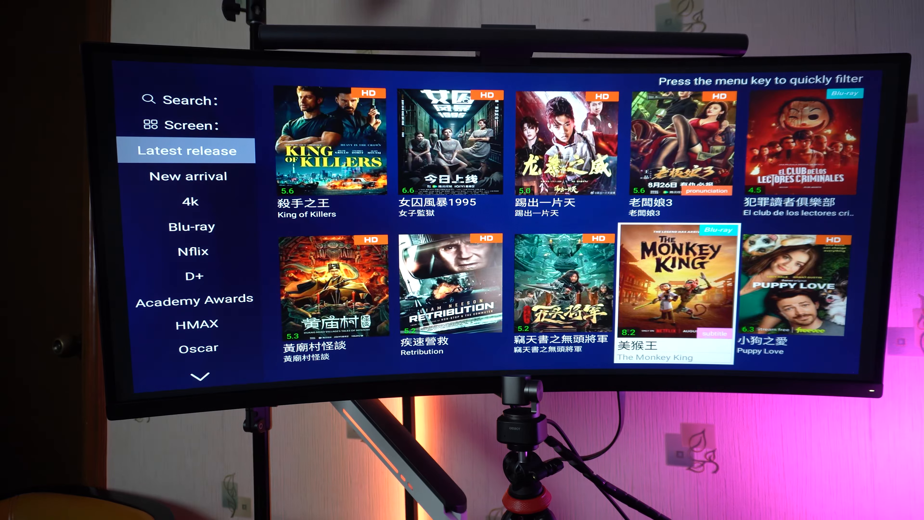
# - Return from the Film list to the LBvod home screen
pyautogui.scroll(-3)
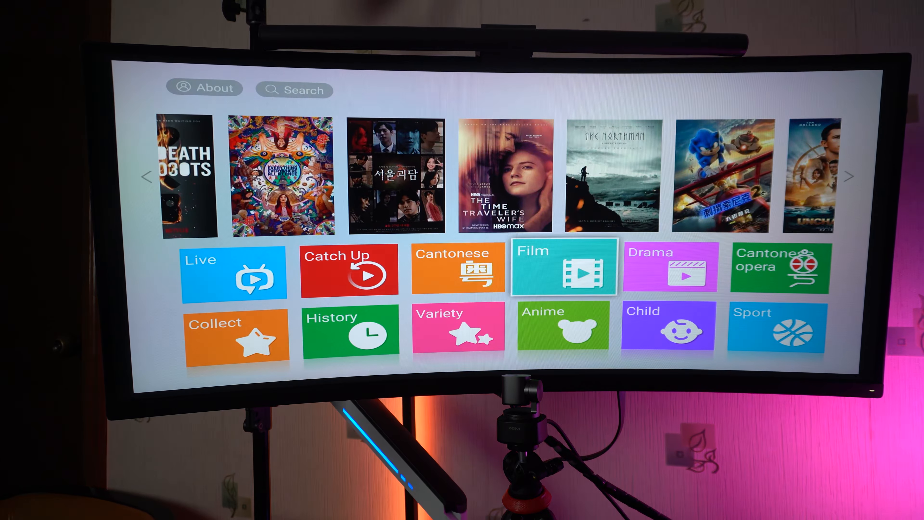
# - Reenter Film and switch the category list past D+ to Myanmar Subtitle, loading its grid
pyautogui.click(562, 268)
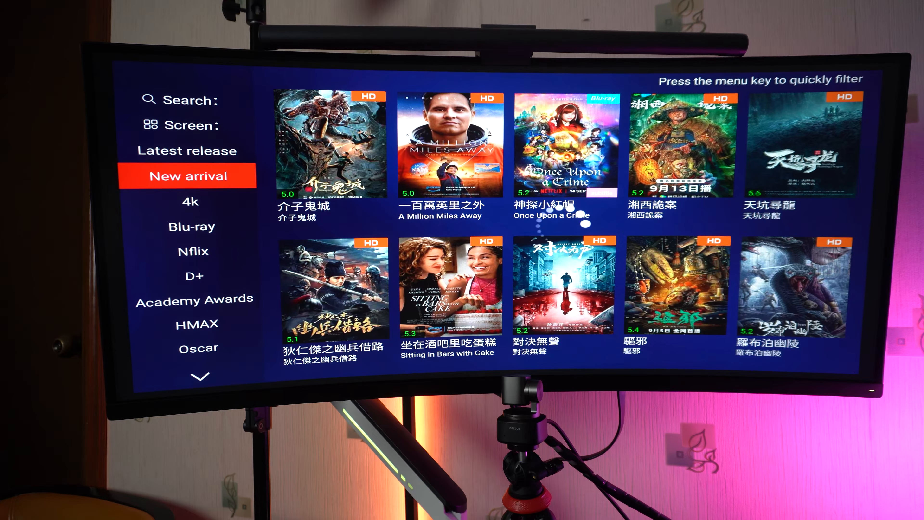
pyautogui.click(190, 227)
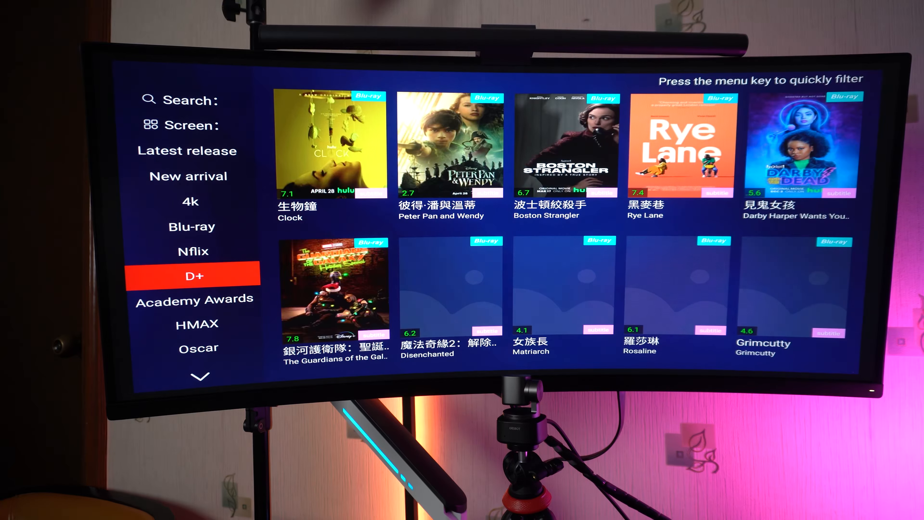
pyautogui.click(199, 347)
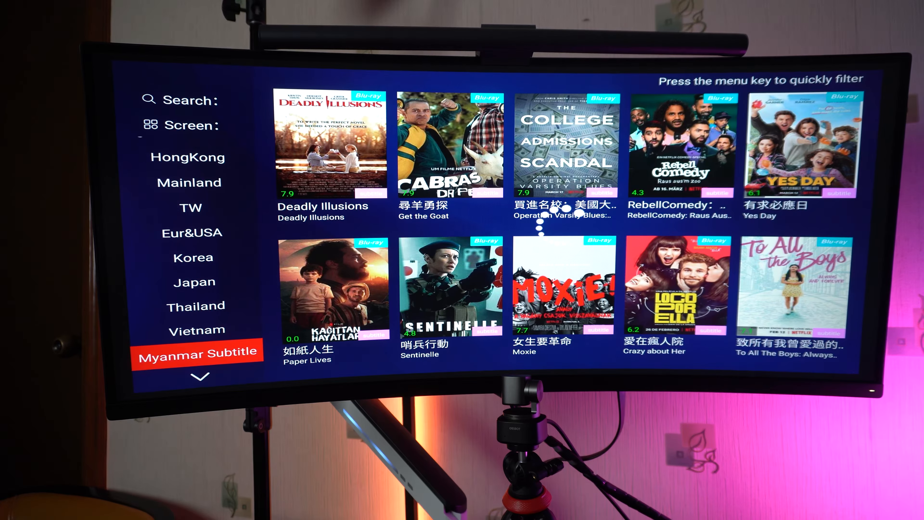
pyautogui.click(198, 351)
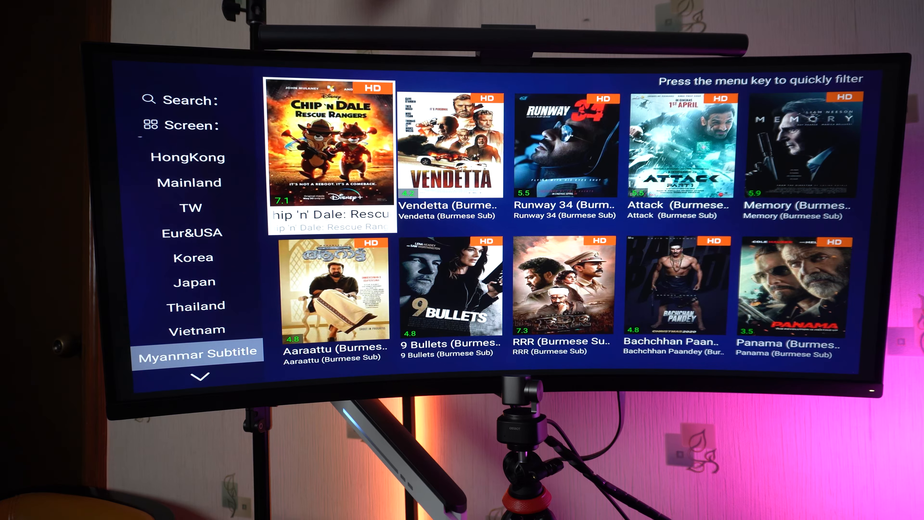
# - Select Chip 'n' Dale: Rescue Rangers and play it full screen with Burmese subtitles
pyautogui.click(329, 147)
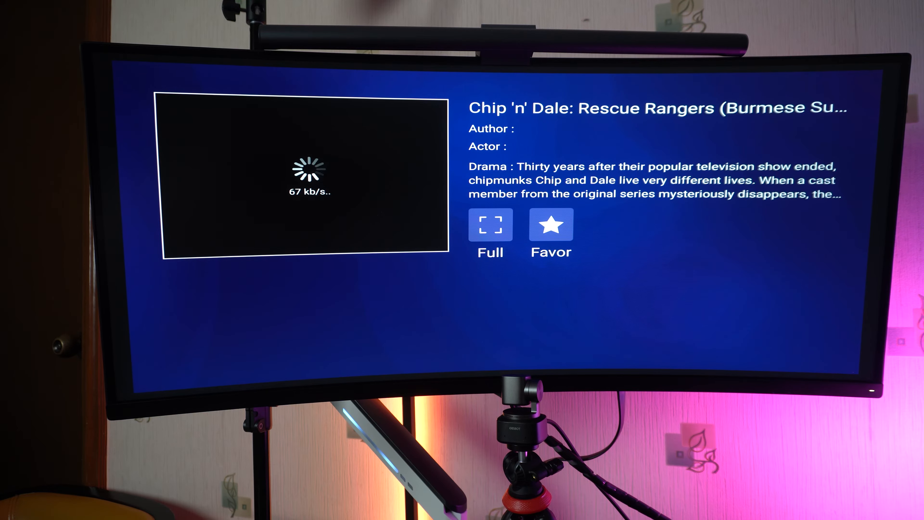
pyautogui.click(491, 224)
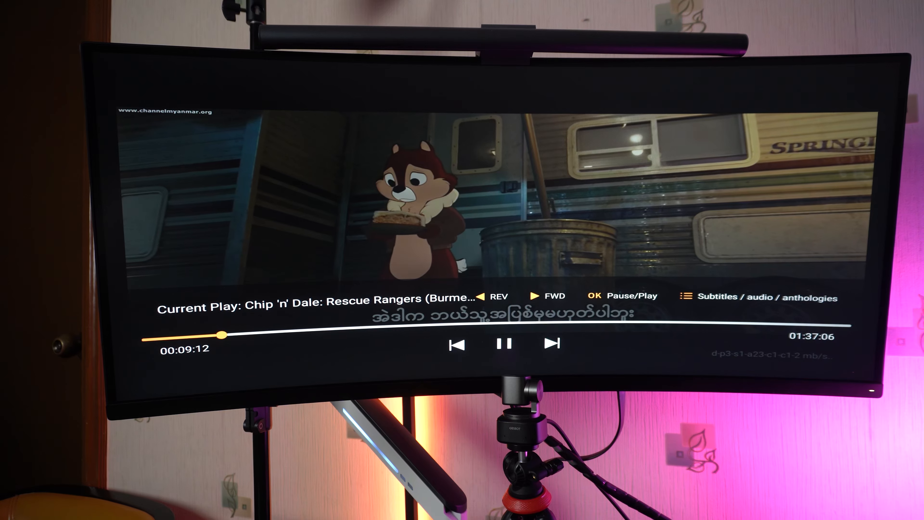